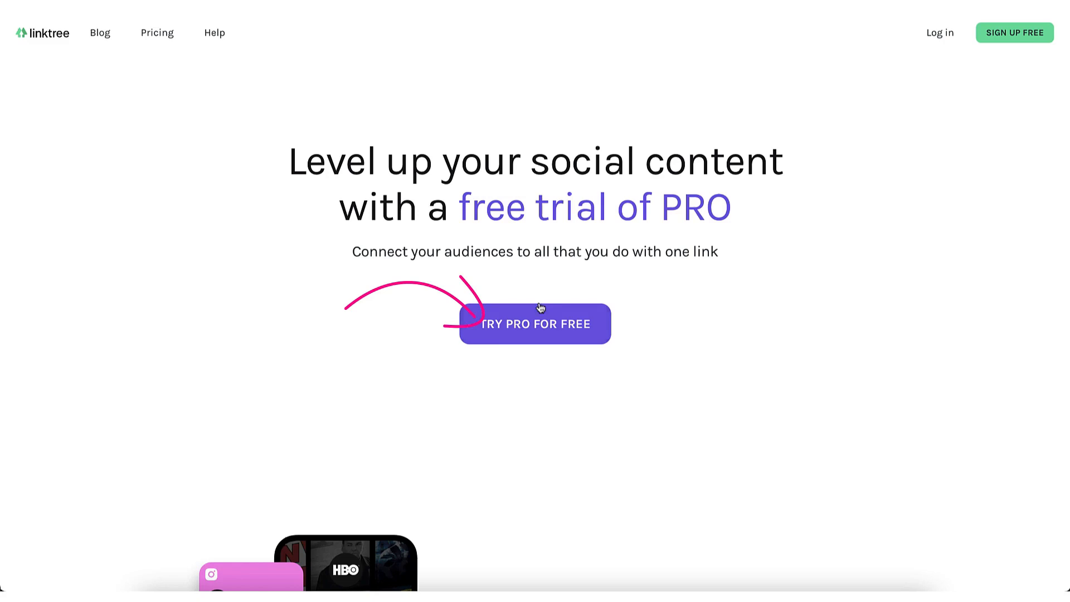
# Register a new account as Nicky Pasquier on the free PRO trial and pass the reCAPTCHA.
pyautogui.click(535, 323)
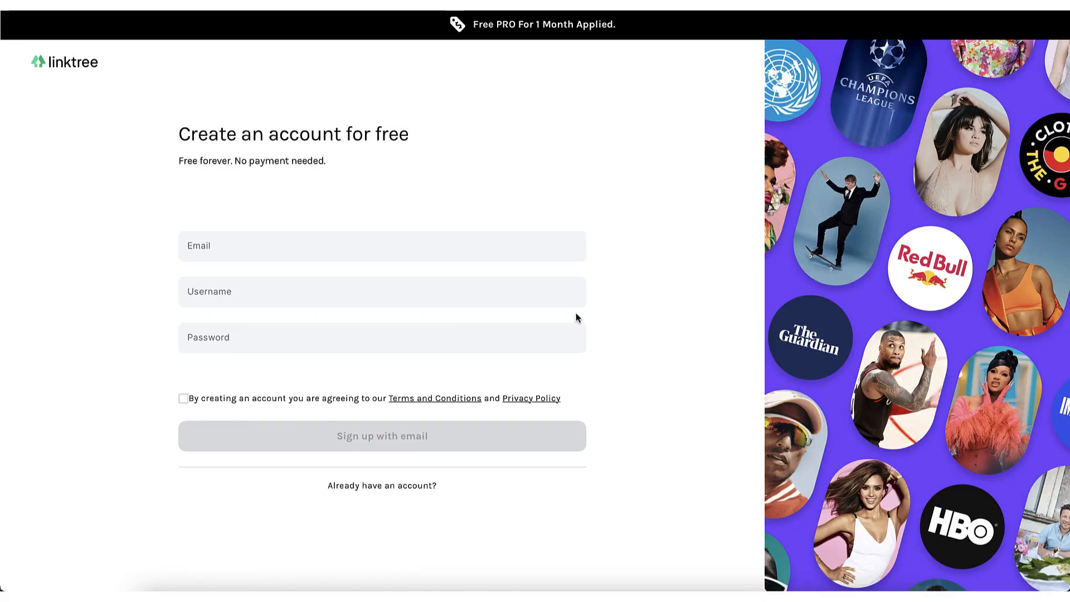
pyautogui.moveTo(637, 275)
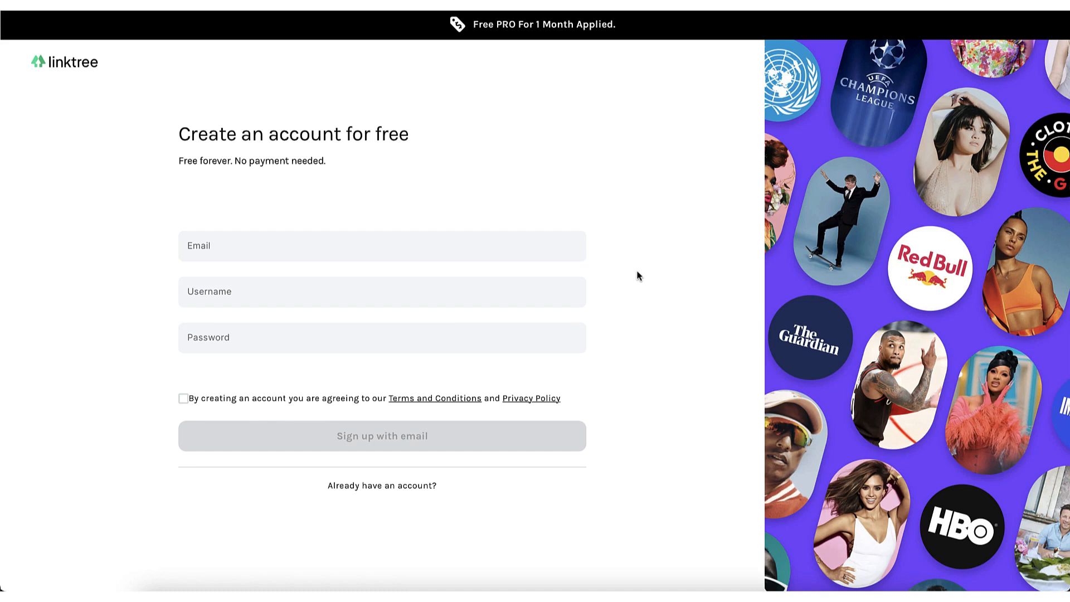
pyautogui.click(381, 436)
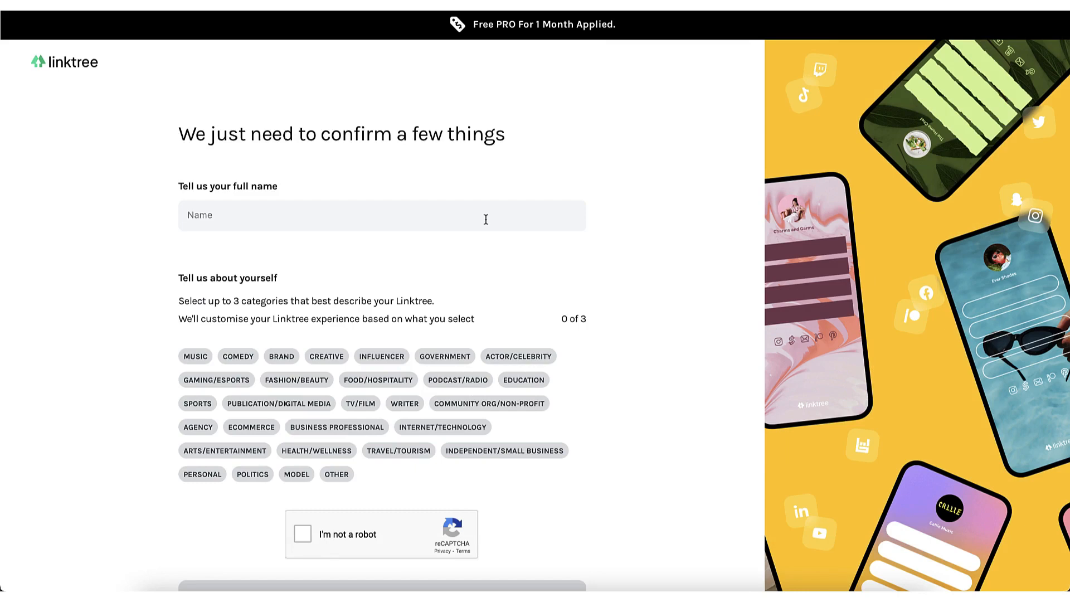
pyautogui.write('Nicky Pasquier')
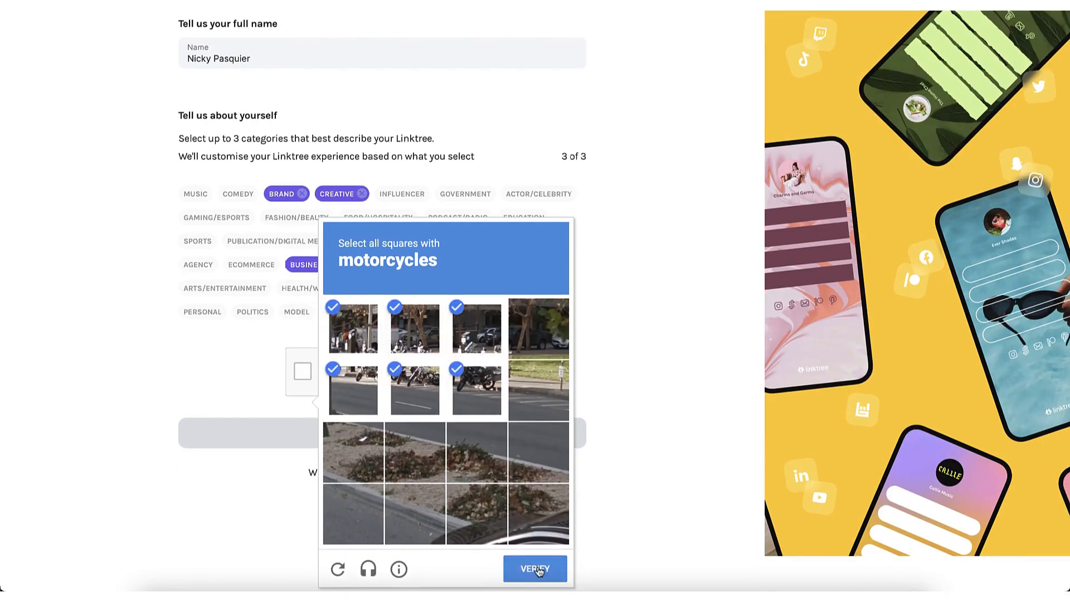
pyautogui.click(534, 568)
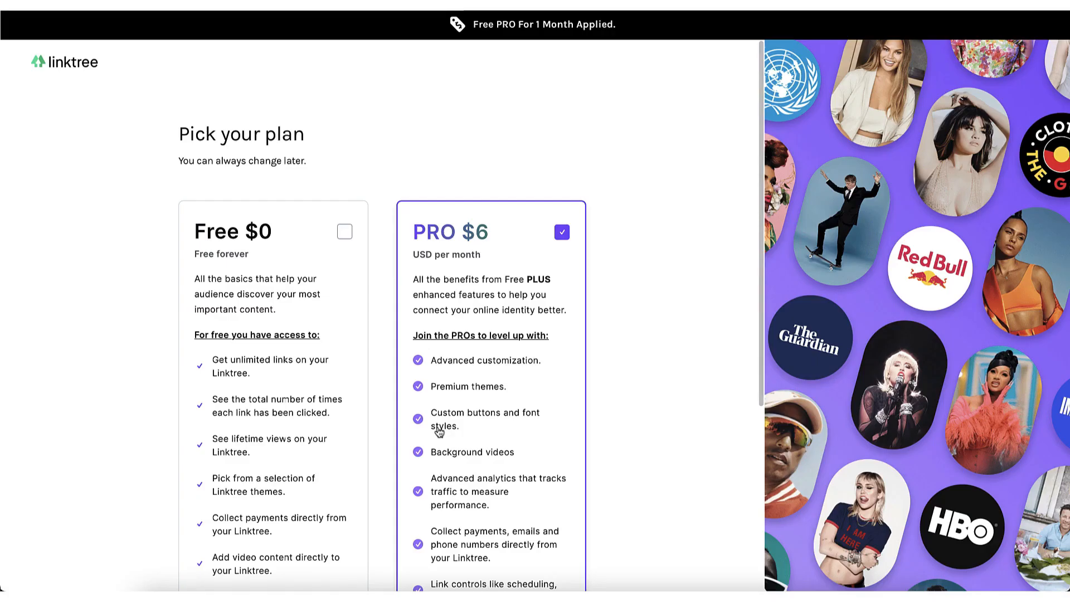
pyautogui.scroll(-3)
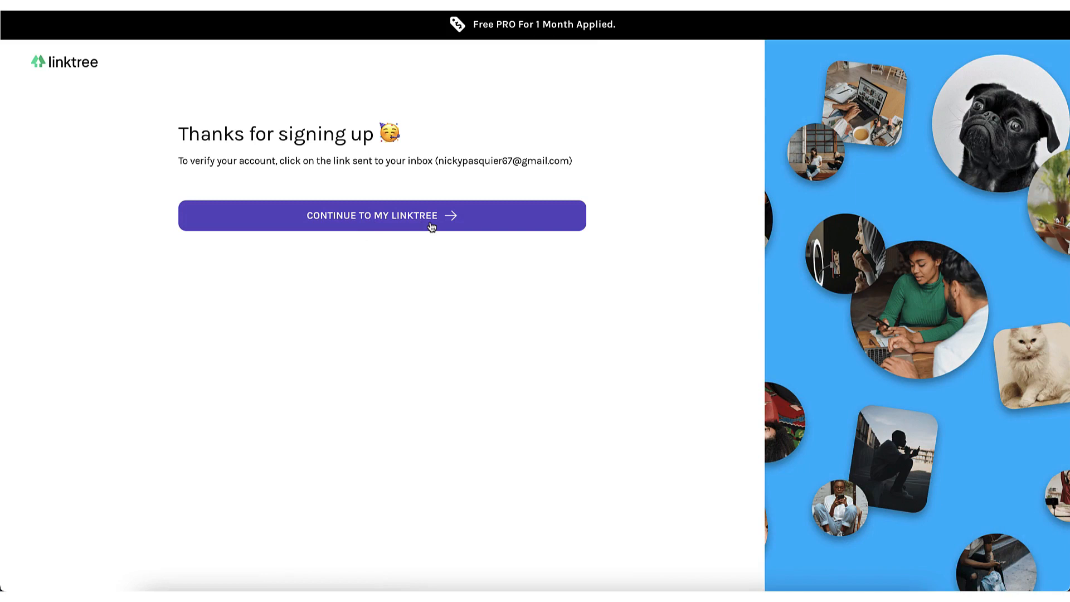
pyautogui.moveTo(434, 226)
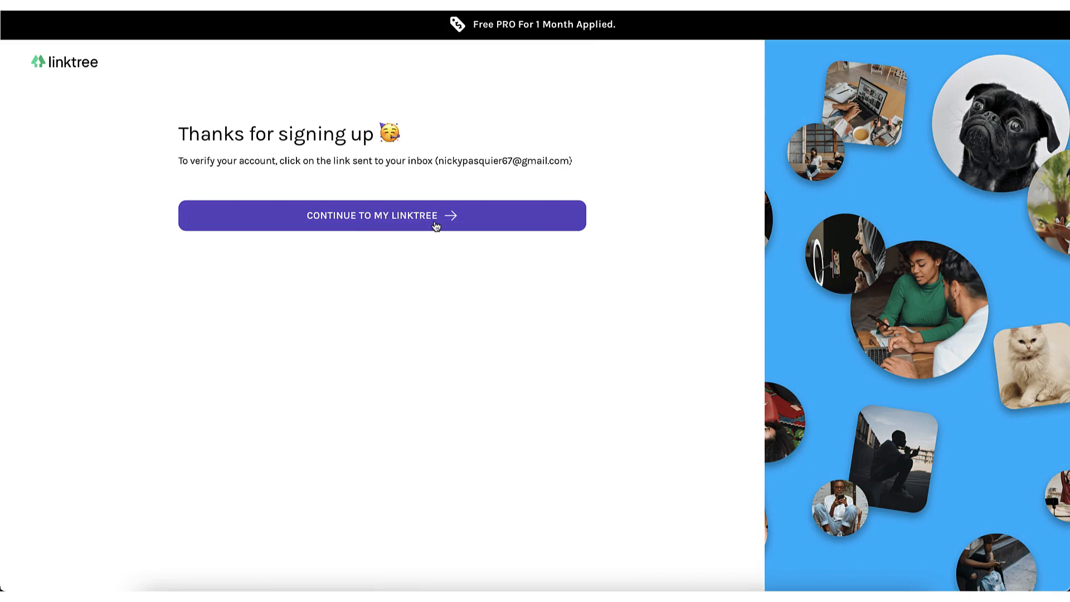
pyautogui.click(381, 215)
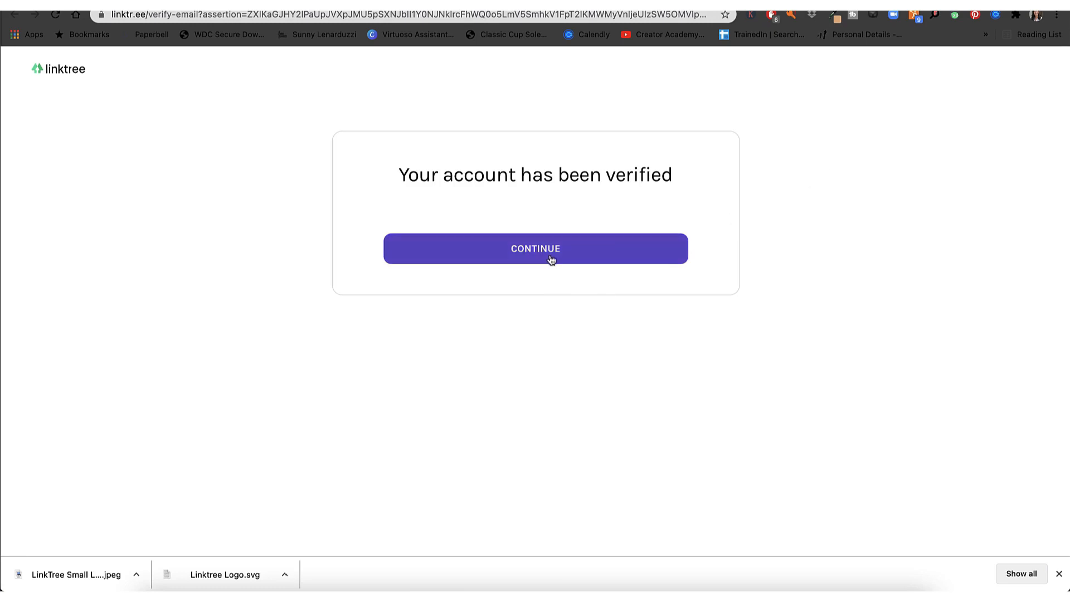
pyautogui.click(535, 248)
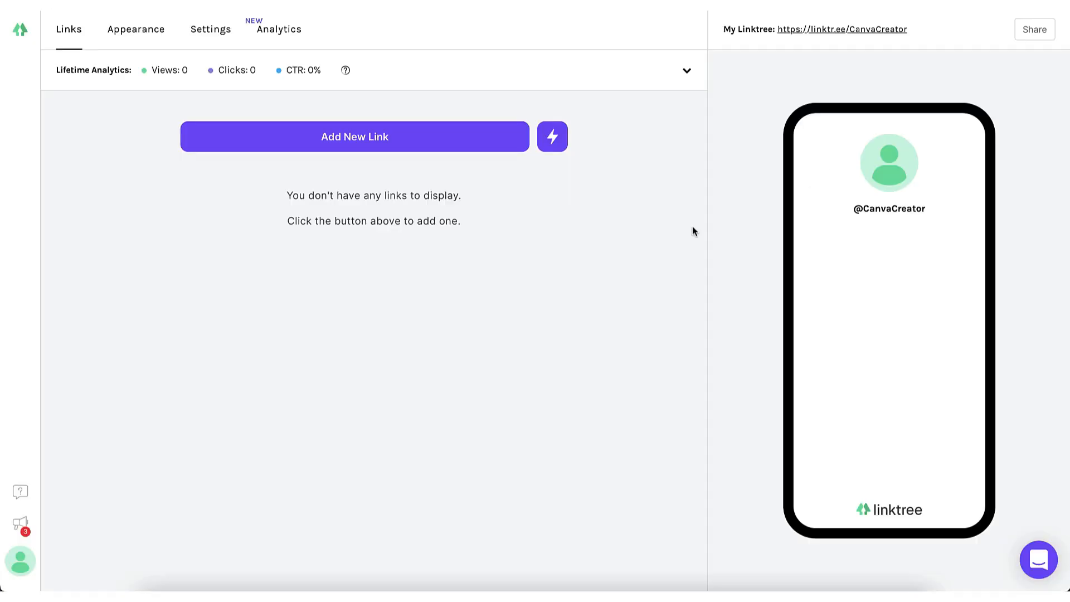
pyautogui.moveTo(642, 226)
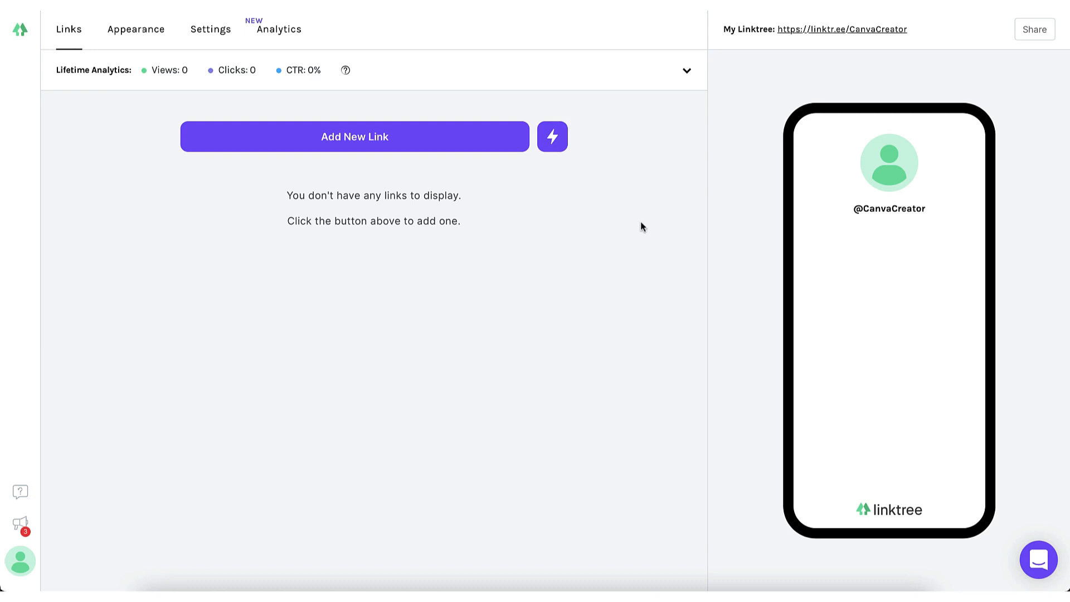
pyautogui.moveTo(491, 99)
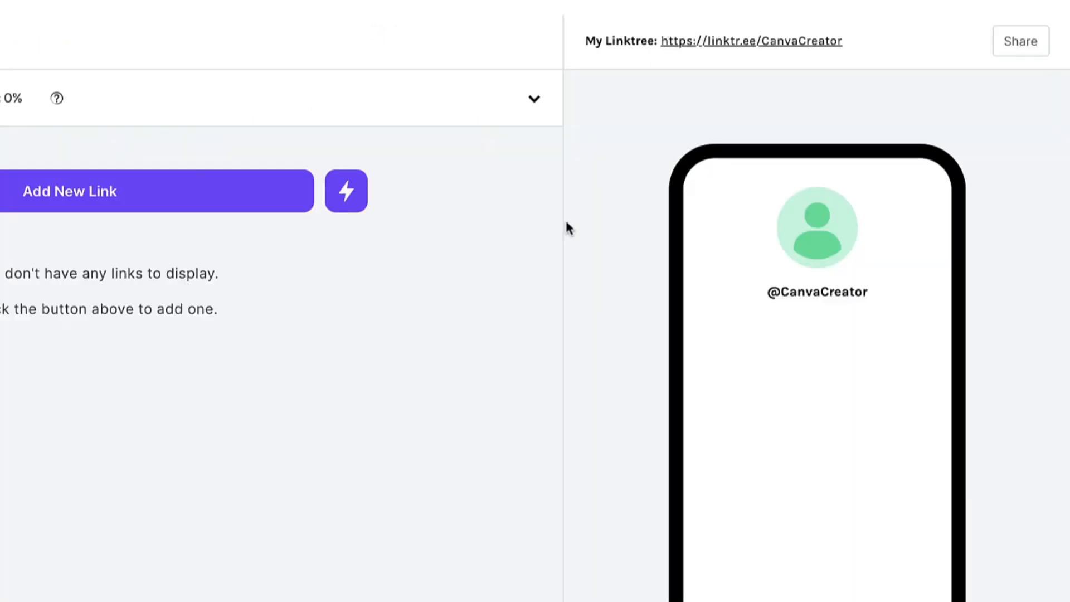
pyautogui.moveTo(597, 62)
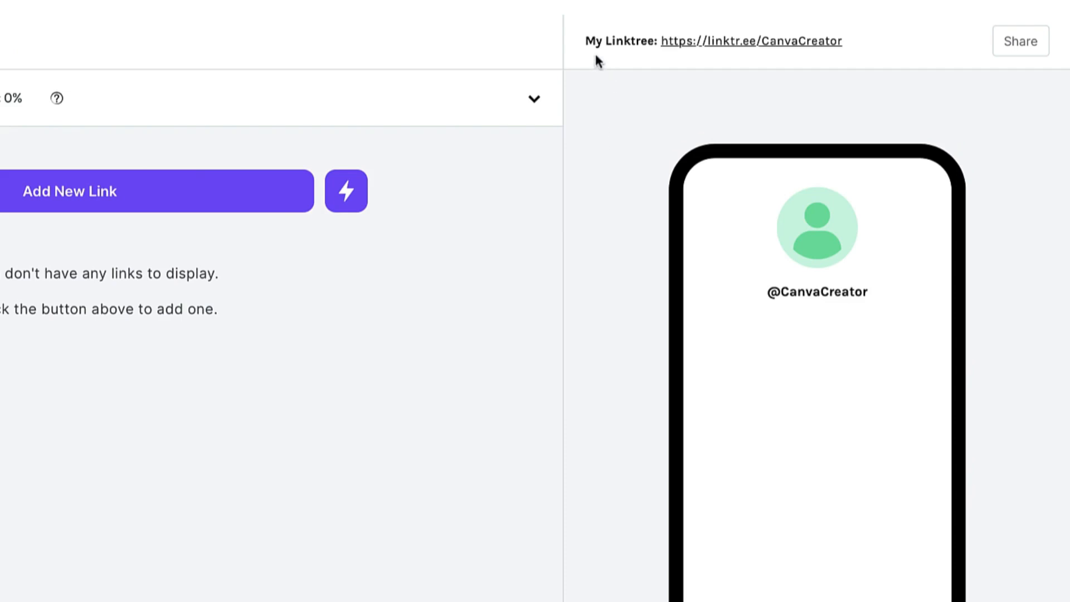
pyautogui.moveTo(635, 46)
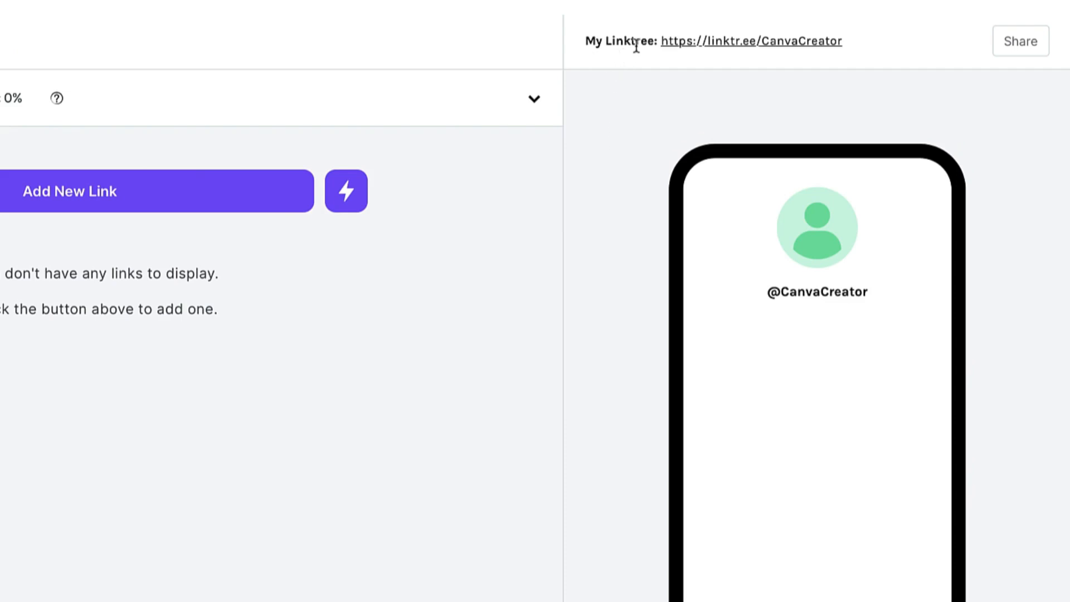
pyautogui.moveTo(814, 43)
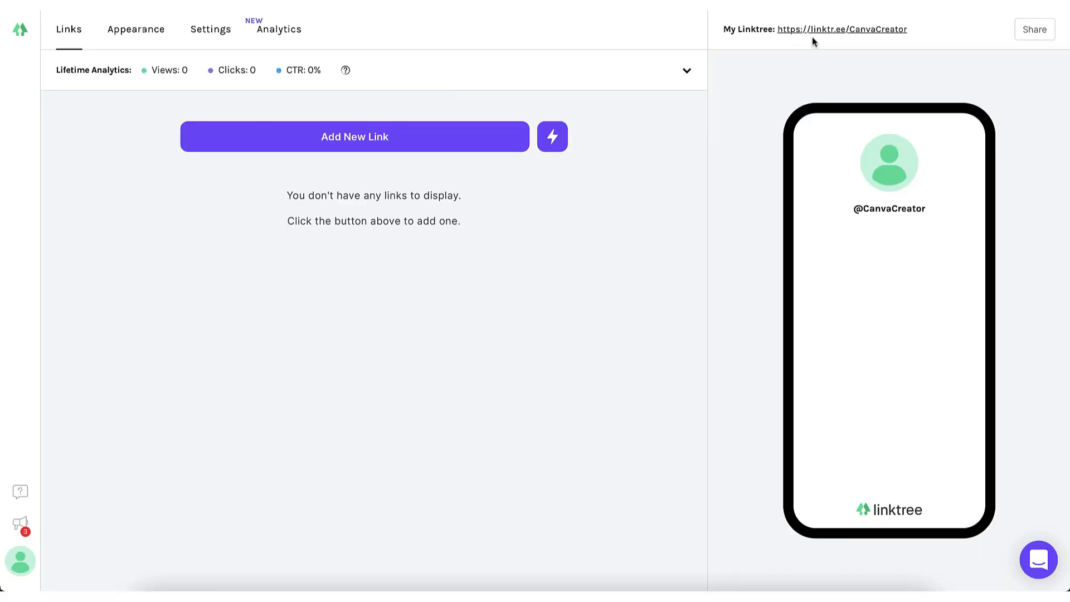
pyautogui.moveTo(770, 49)
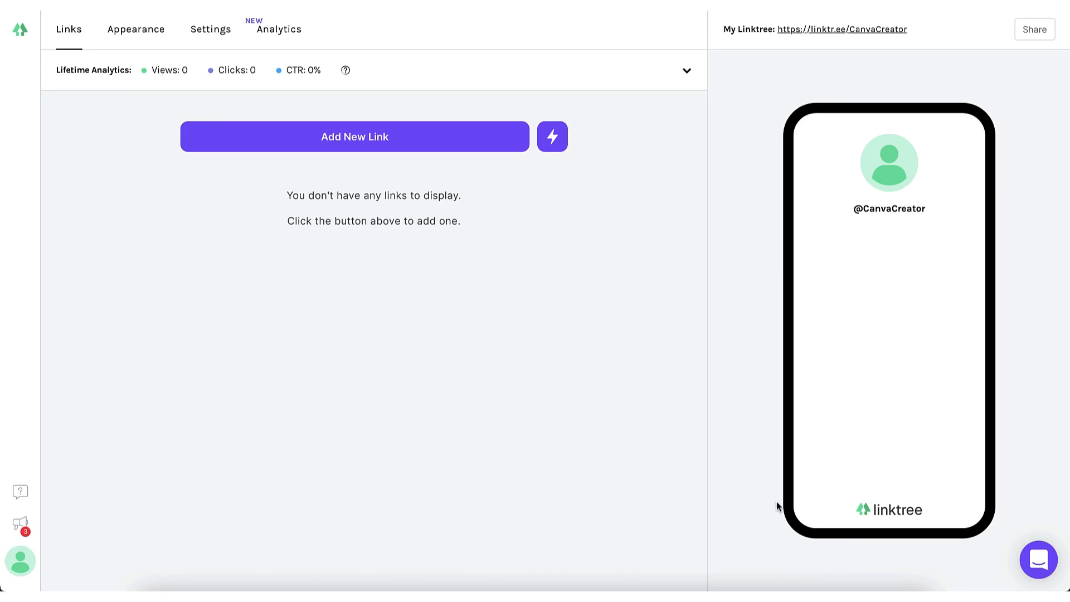
pyautogui.moveTo(1022, 151)
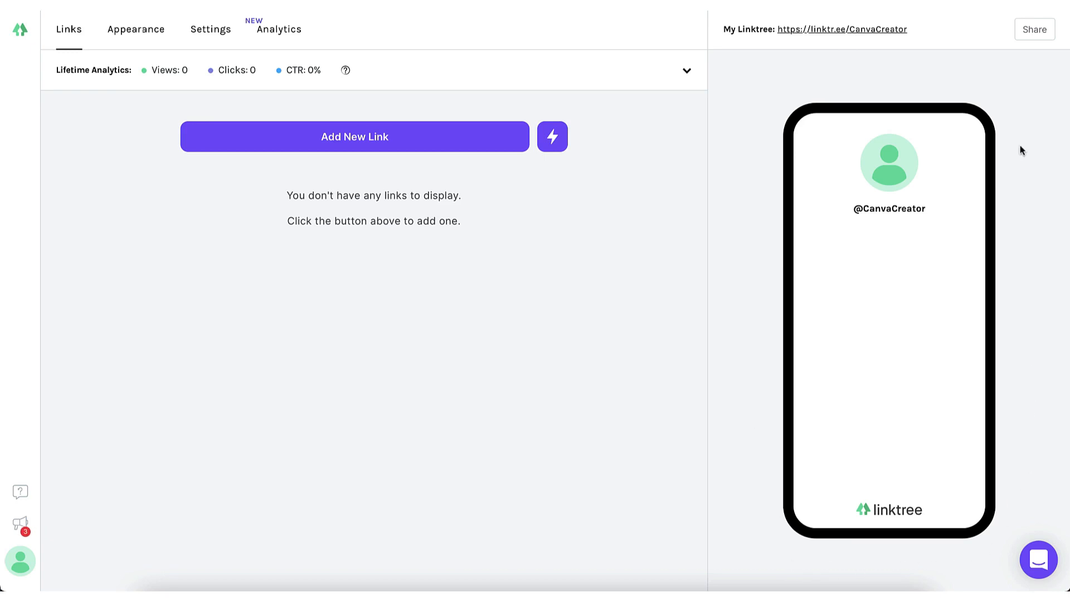
pyautogui.moveTo(877, 274)
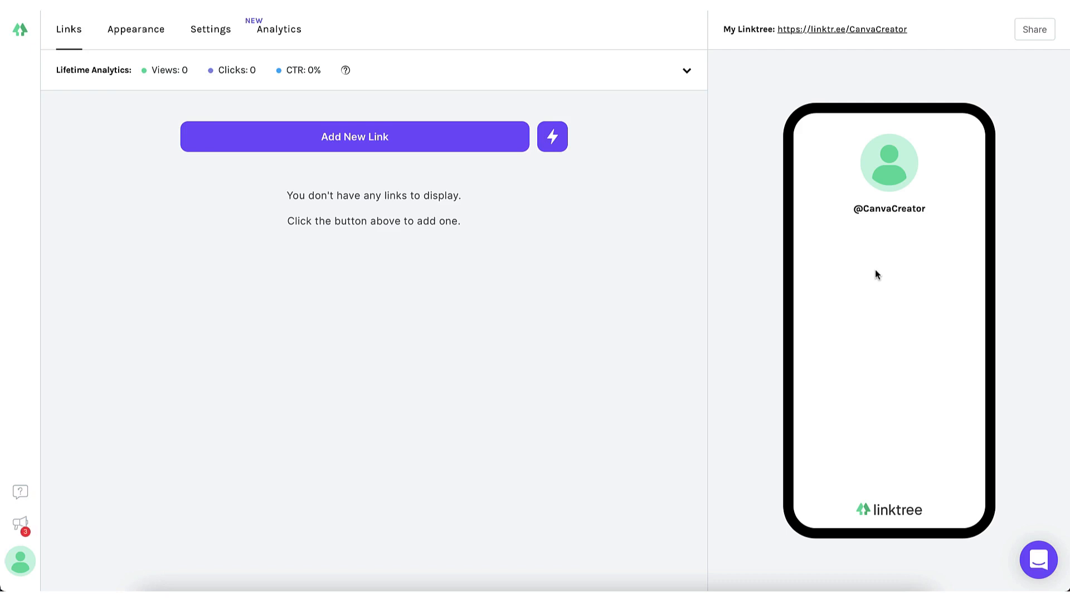
pyautogui.moveTo(748, 229)
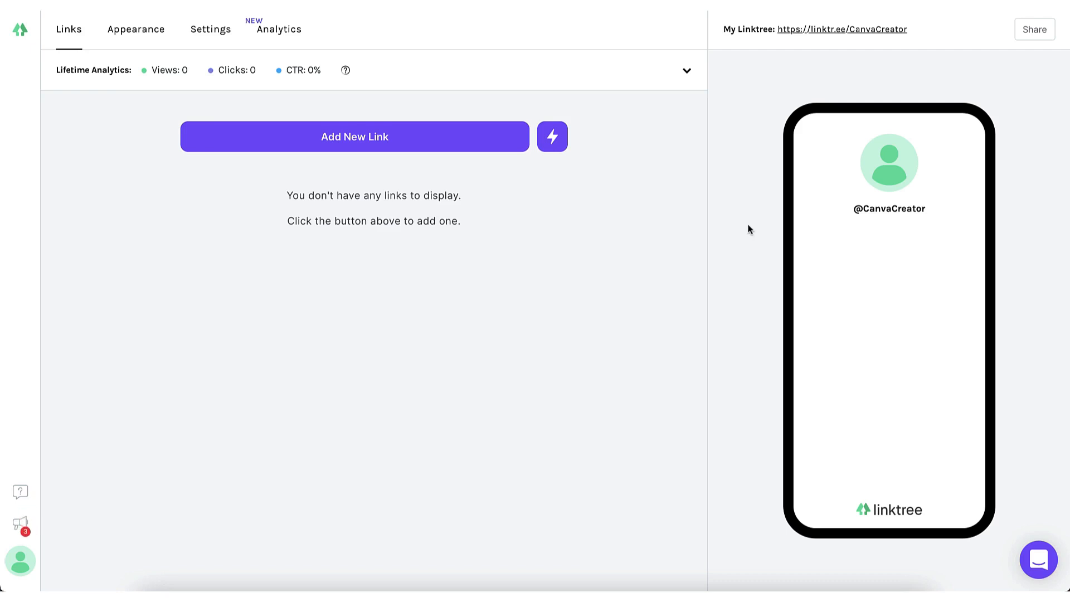
pyautogui.click(749, 226)
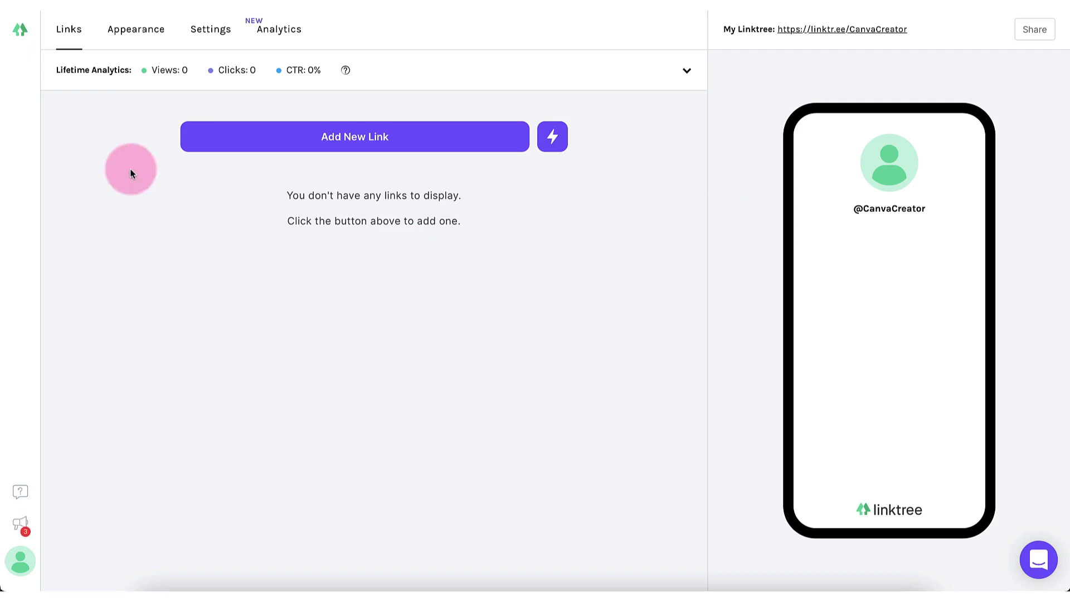
pyautogui.moveTo(135, 29)
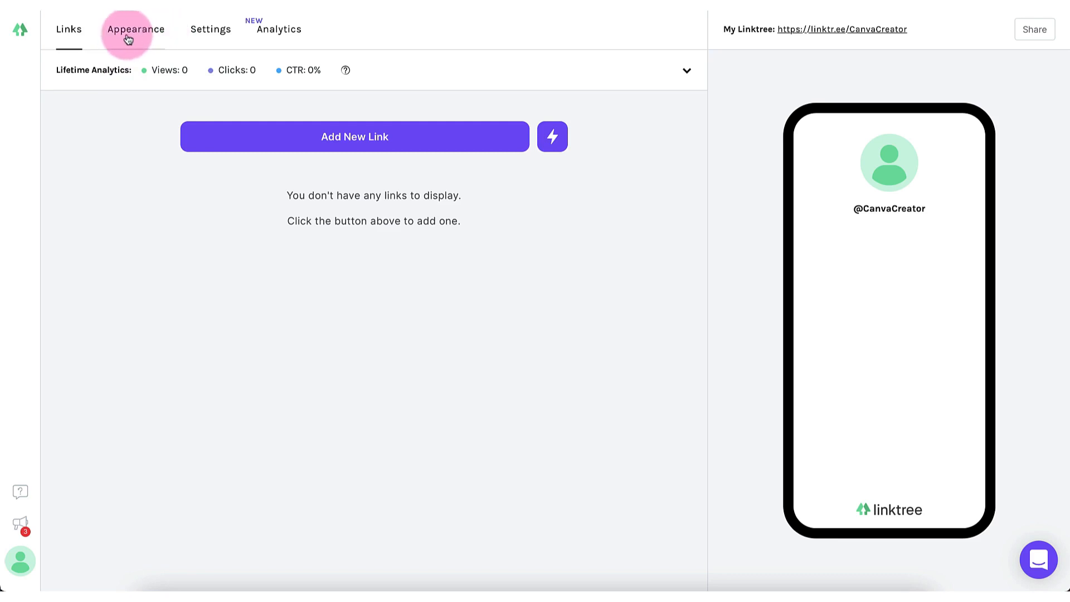
# From Appearance > Profile, choose to design a new profile image with Canva.
pyautogui.click(135, 29)
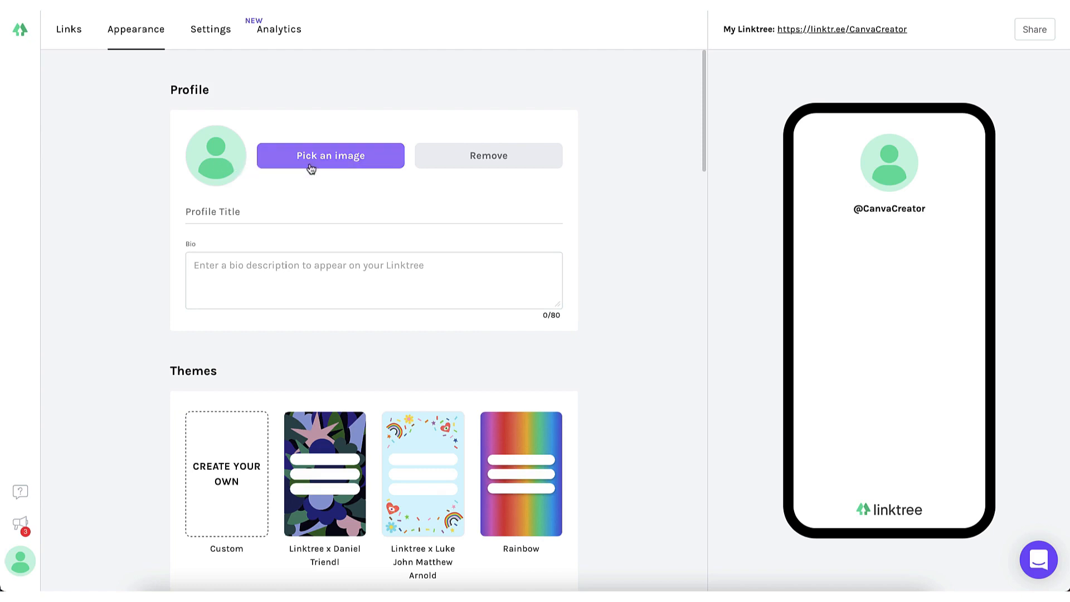
pyautogui.click(330, 156)
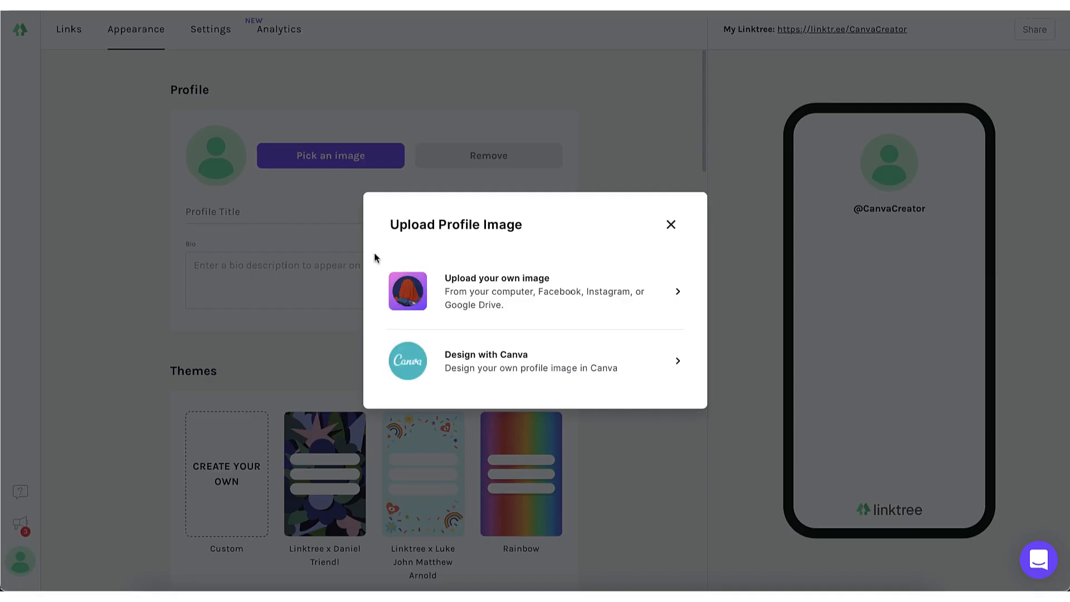
pyautogui.moveTo(536, 290)
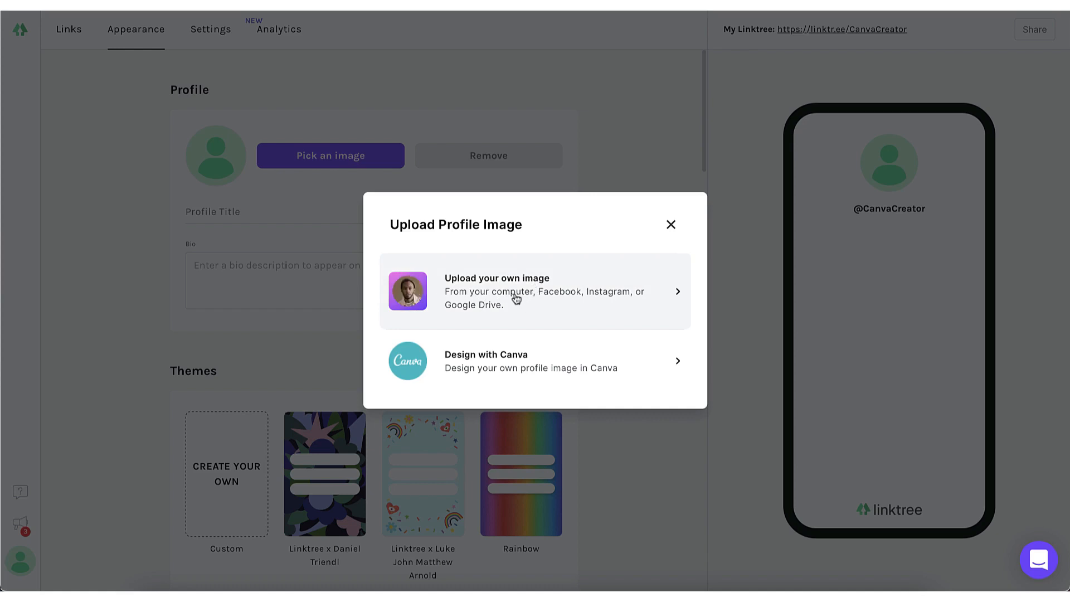
pyautogui.moveTo(553, 300)
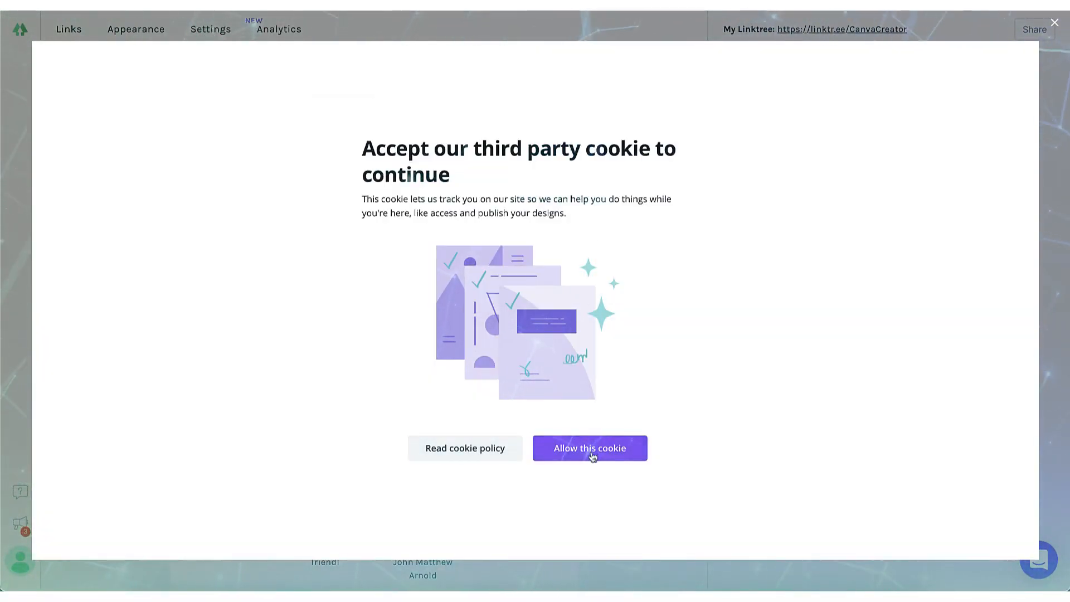
# Allow Canva's cookie and place the white VA circle logo from the brand logos.
pyautogui.click(589, 448)
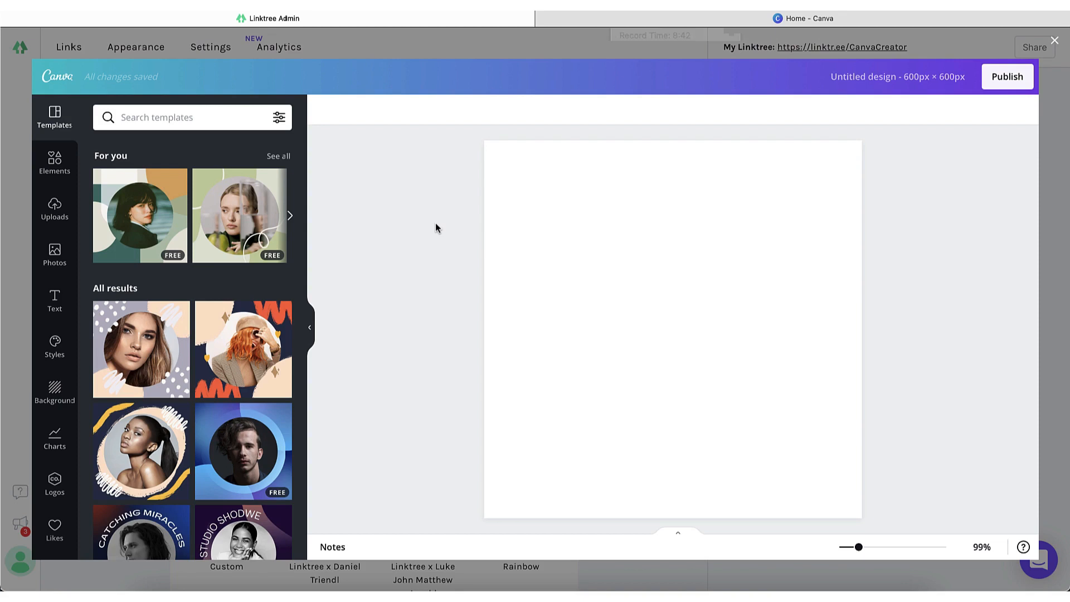
pyautogui.click(437, 225)
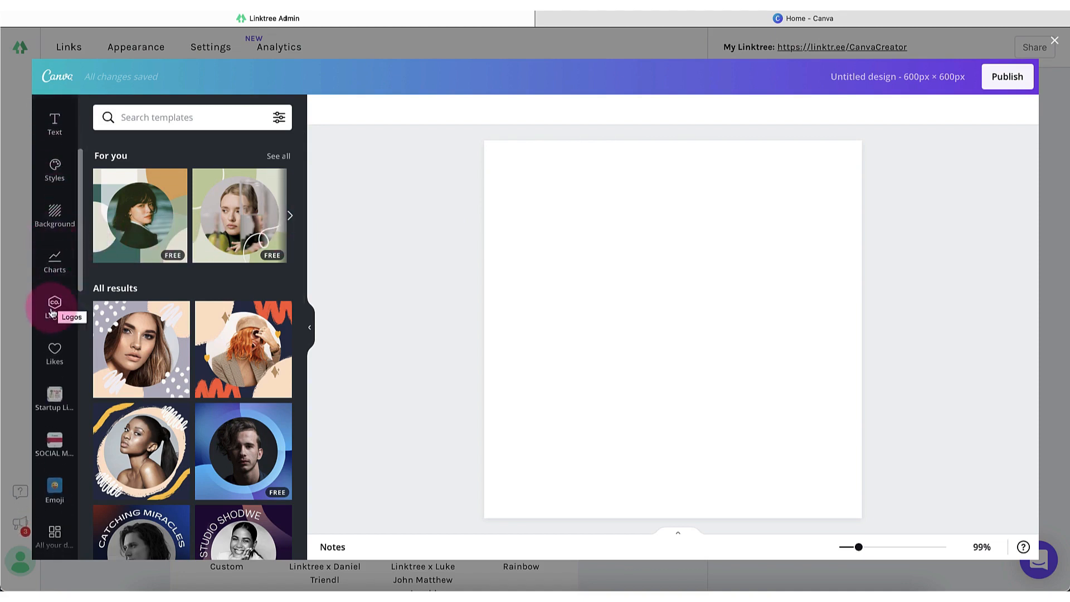
pyautogui.click(54, 308)
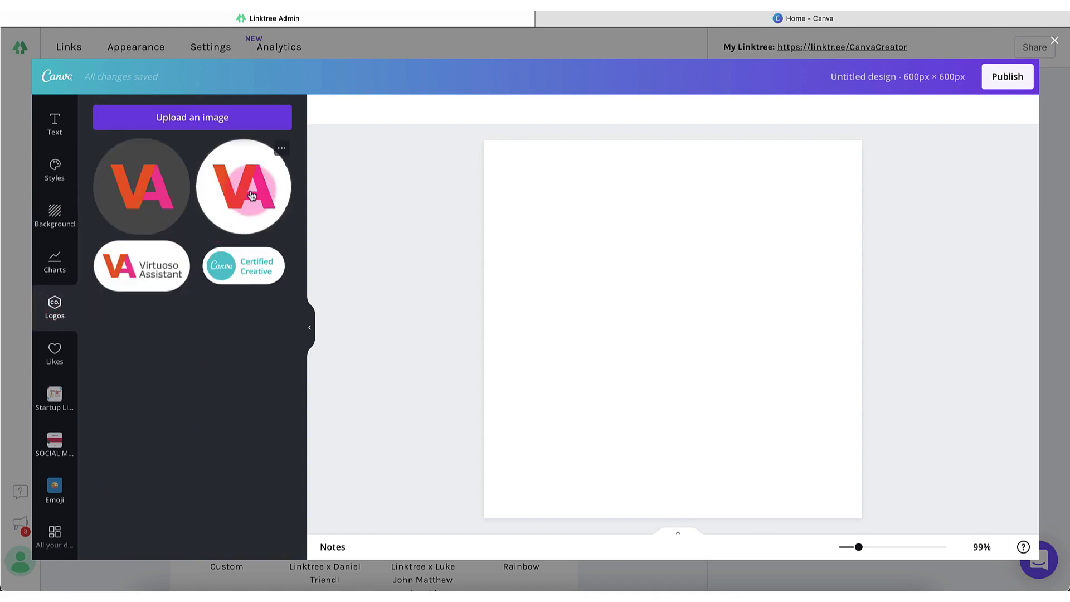
pyautogui.click(243, 186)
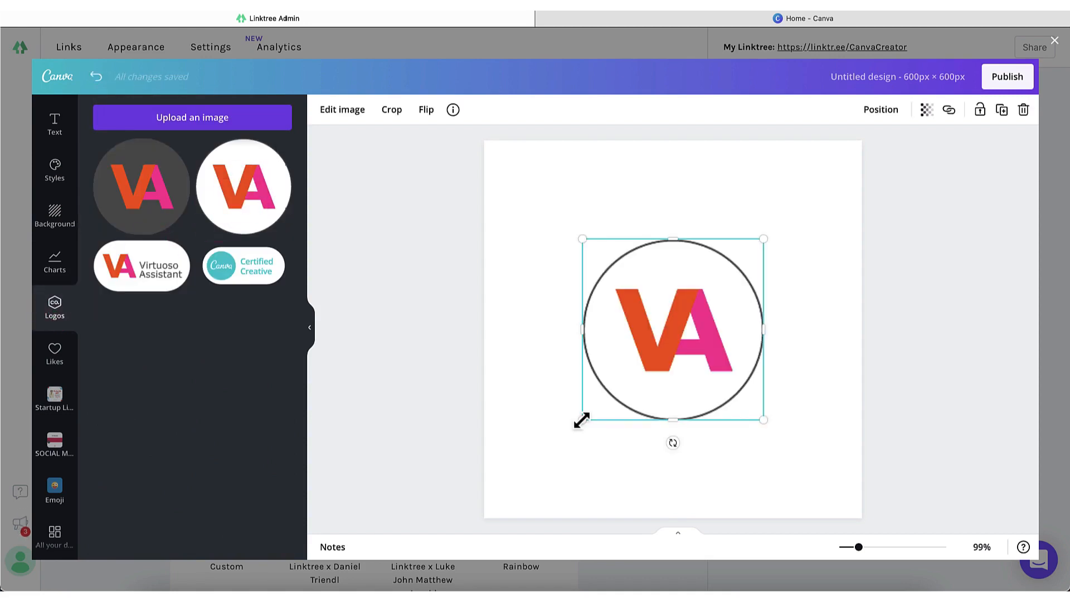
# Stretch the logo to fill the square and publish it as the Linktree profile image.
pyautogui.moveTo(581, 420); pyautogui.dragTo(501, 517)
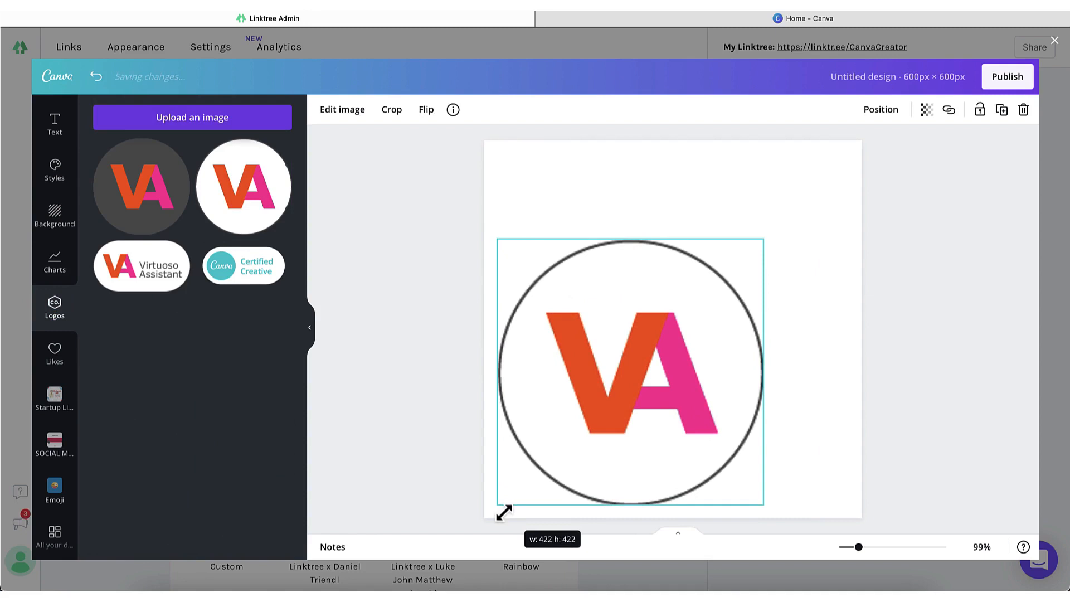
pyautogui.moveTo(501, 512); pyautogui.dragTo(859, 159)
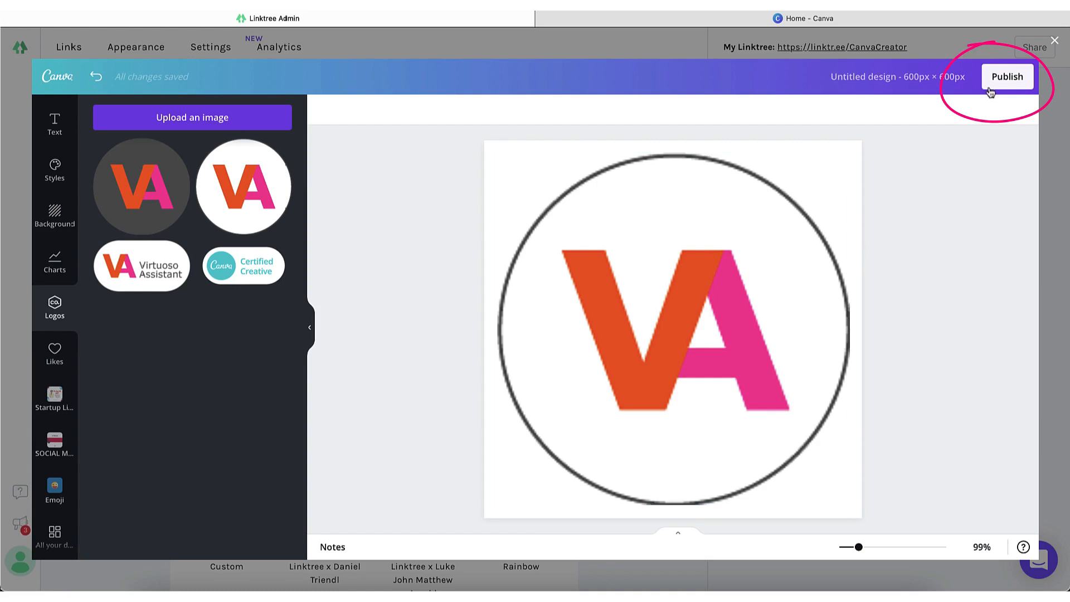
pyautogui.click(1007, 77)
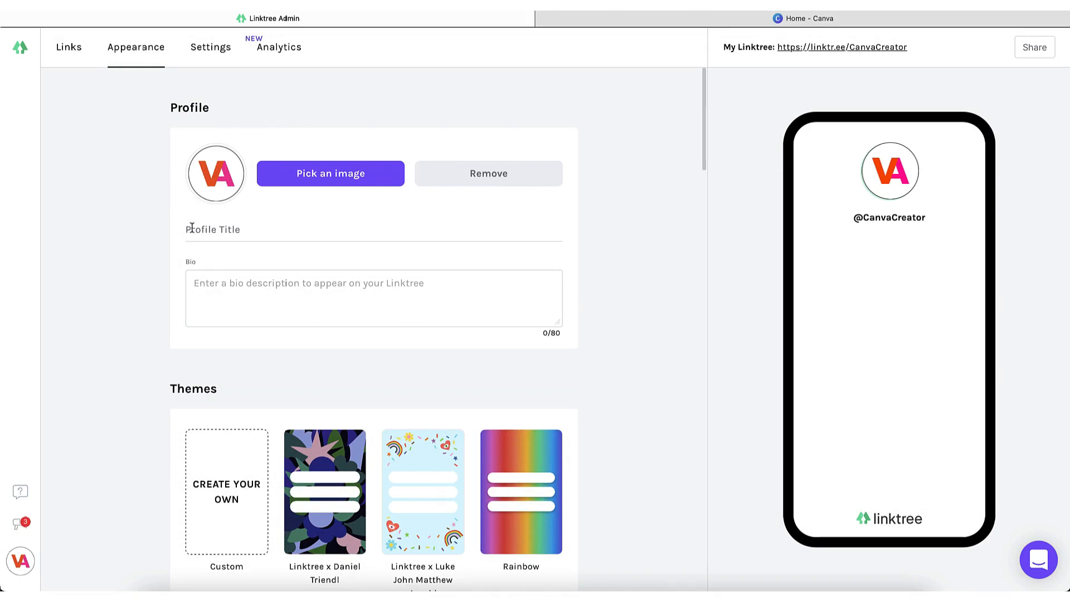
# Set title 'Nicky Canva Creator' and bio 'Certified Canva Creative | Canva Creator | Conference Speaker'.
pyautogui.write('Nicky Canva Creator')
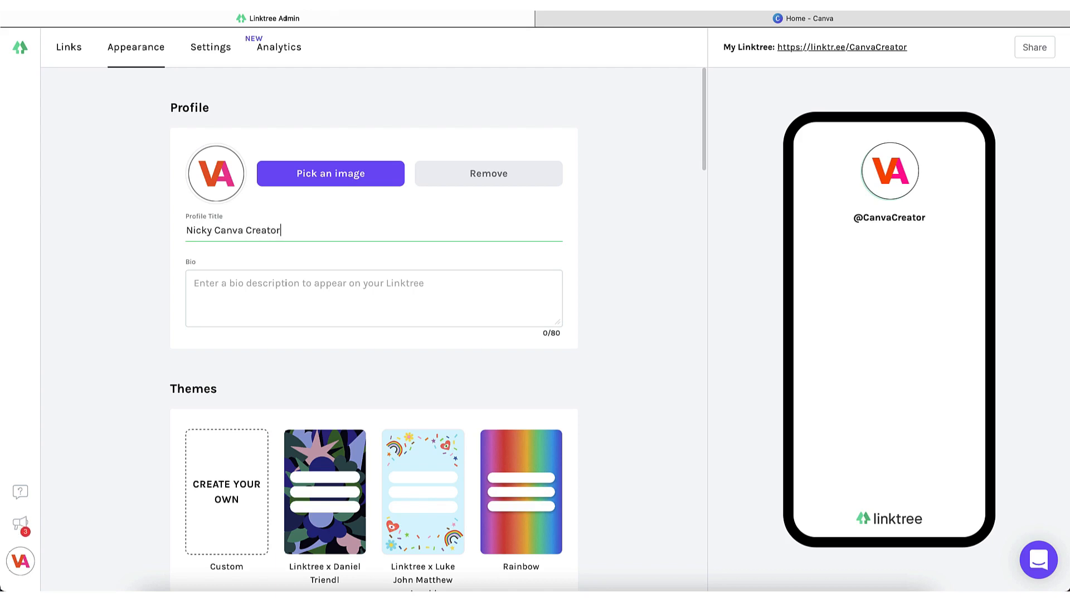
pyautogui.click(374, 299)
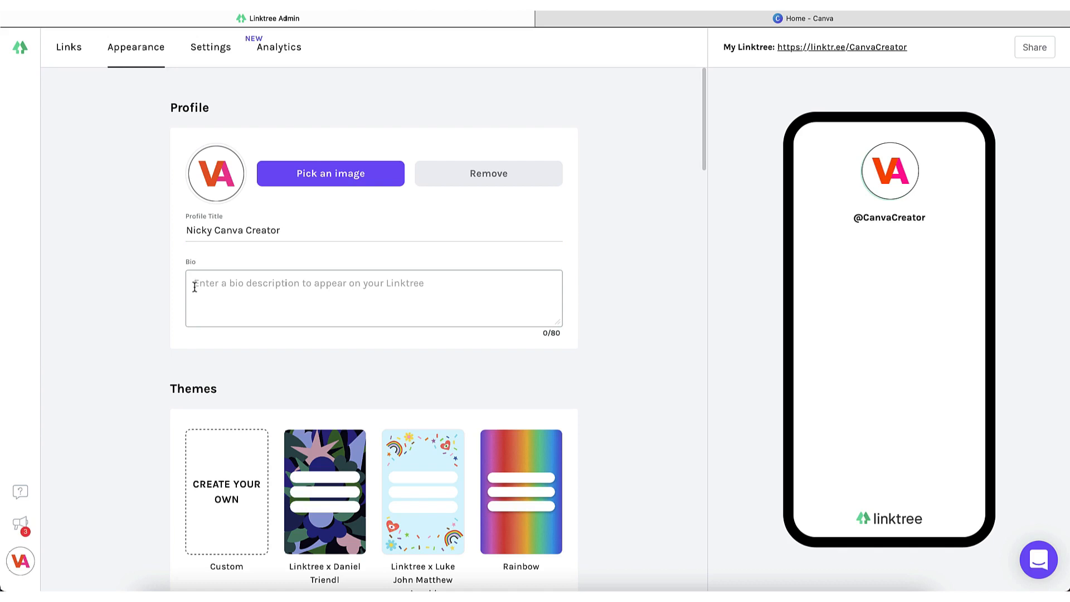
pyautogui.write('Certified Canva Creative | Canva Creator | Conference Speaker')
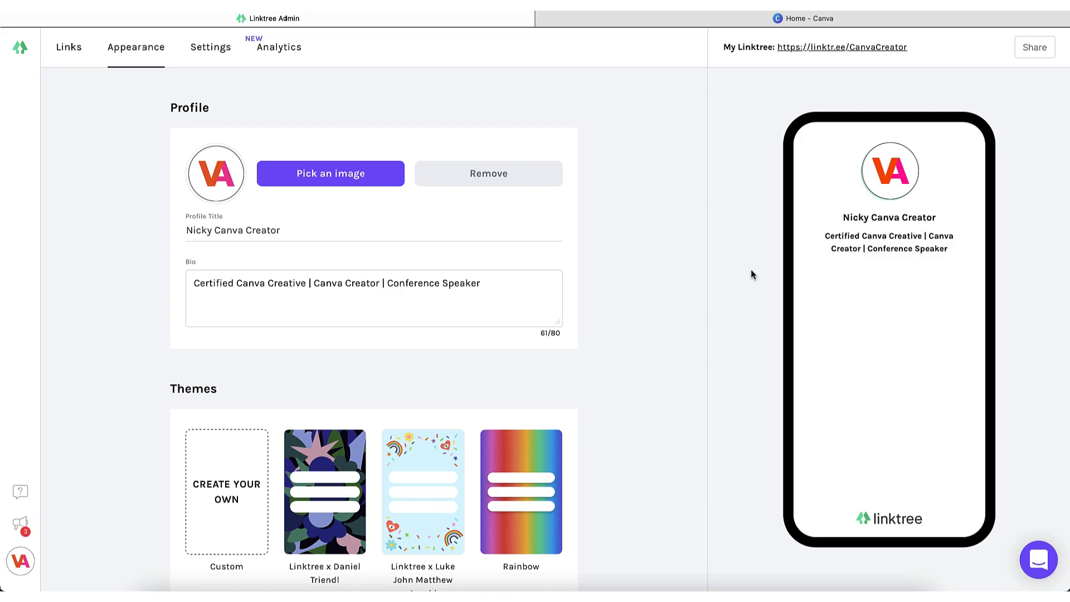
pyautogui.moveTo(722, 289)
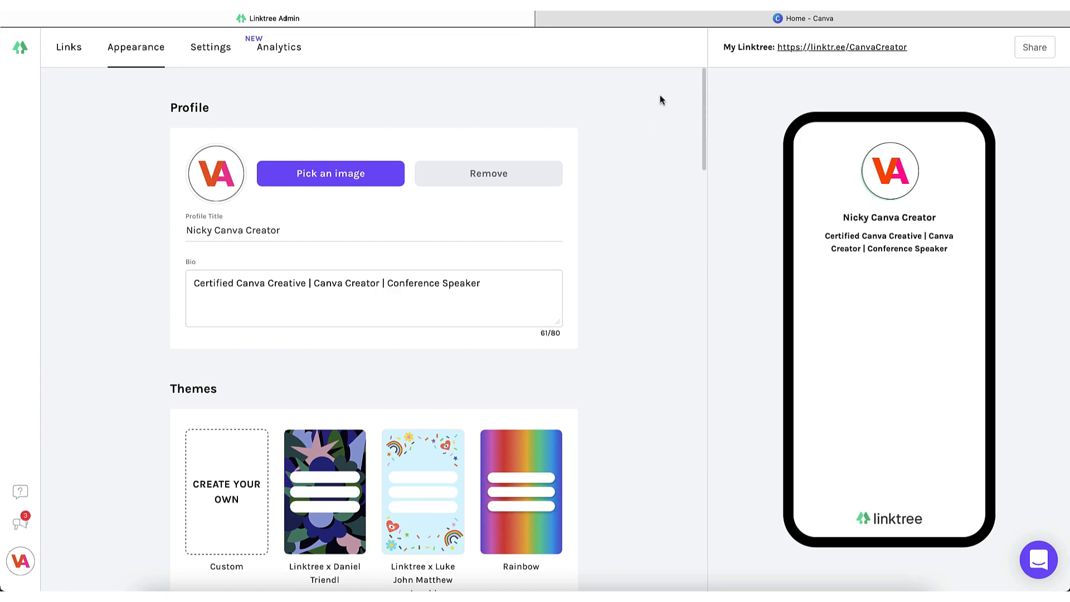
pyautogui.click(802, 18)
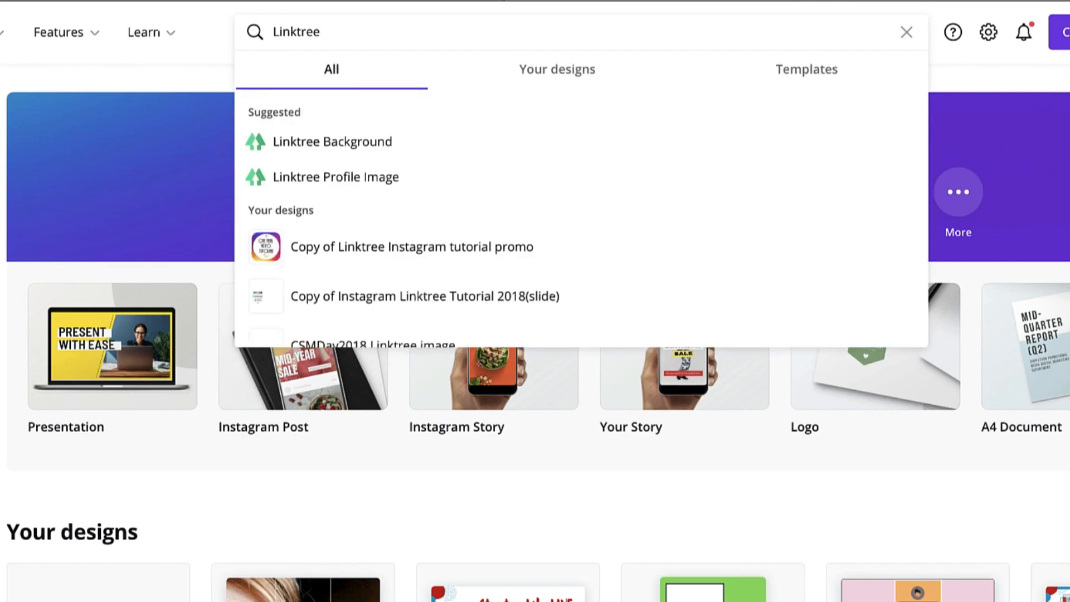
pyautogui.moveTo(332, 141)
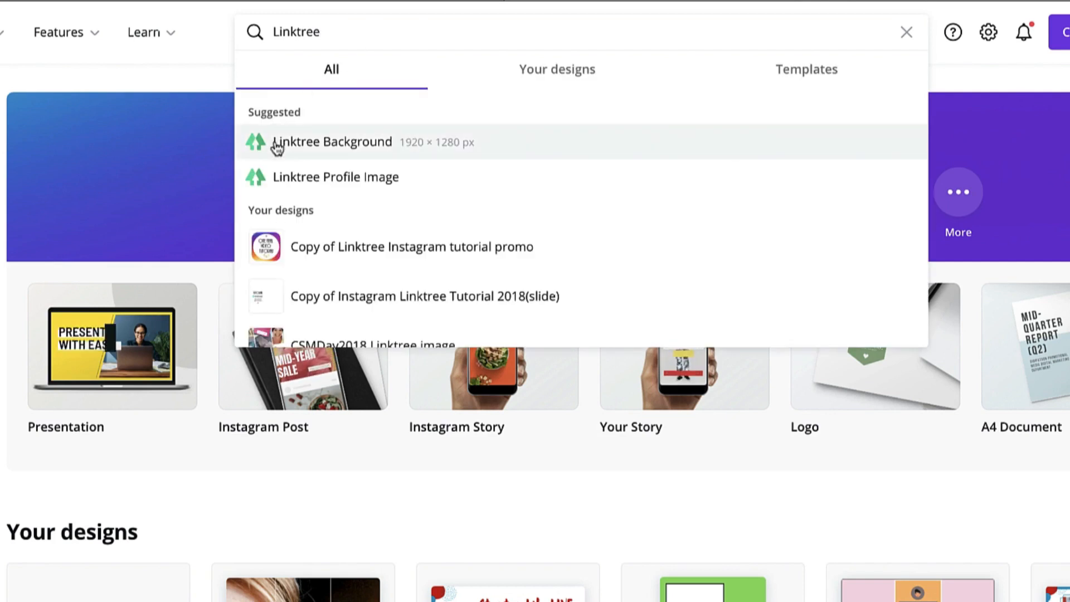
# Pick the Linktree Background design type and create a blank one after browsing templates.
pyautogui.click(332, 142)
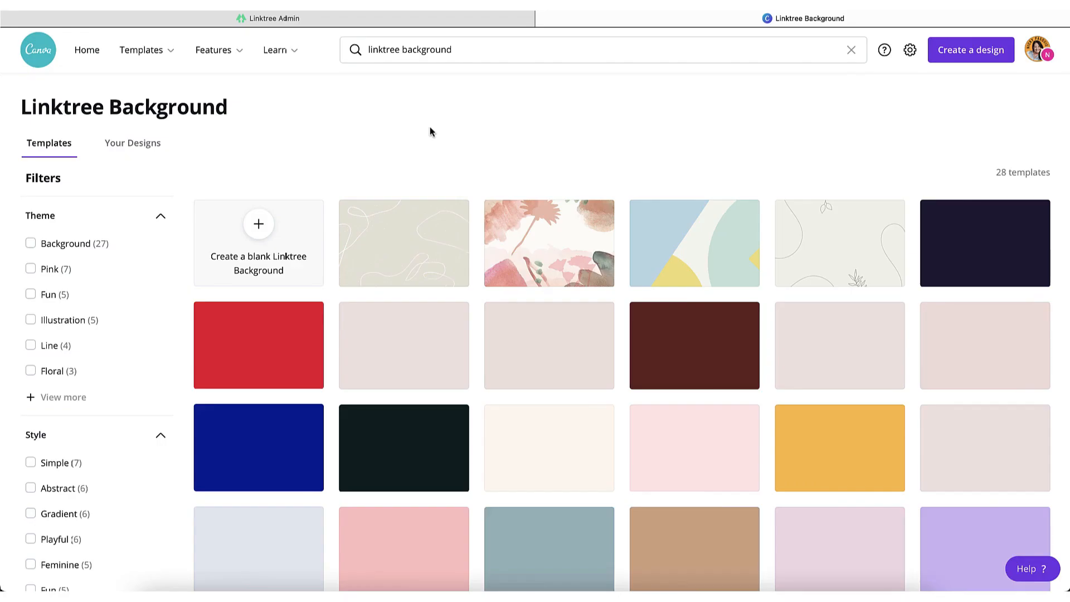
pyautogui.scroll(-3)
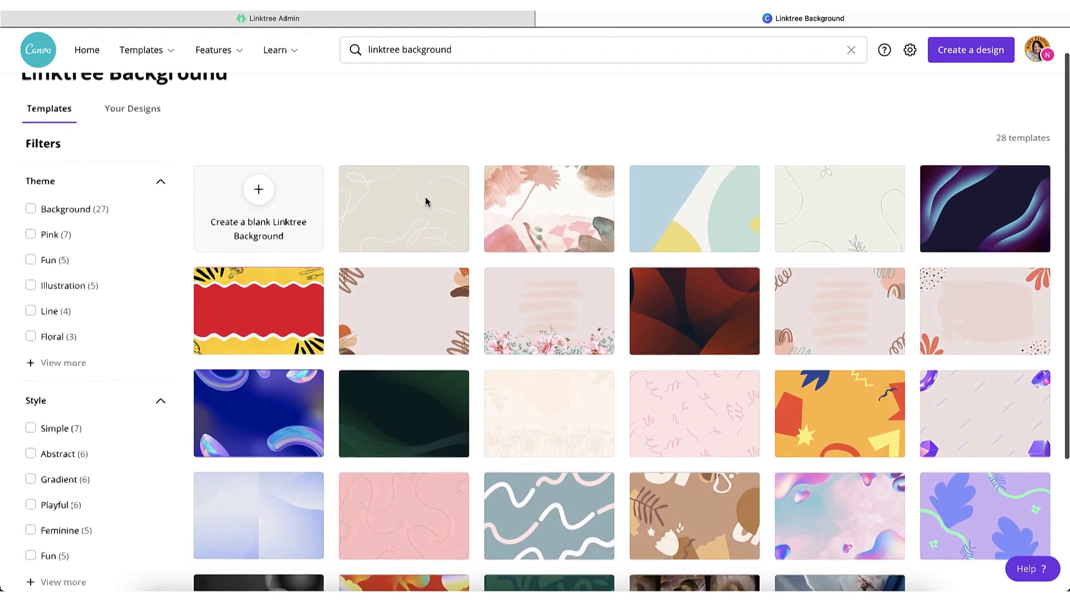
pyautogui.scroll(-3)
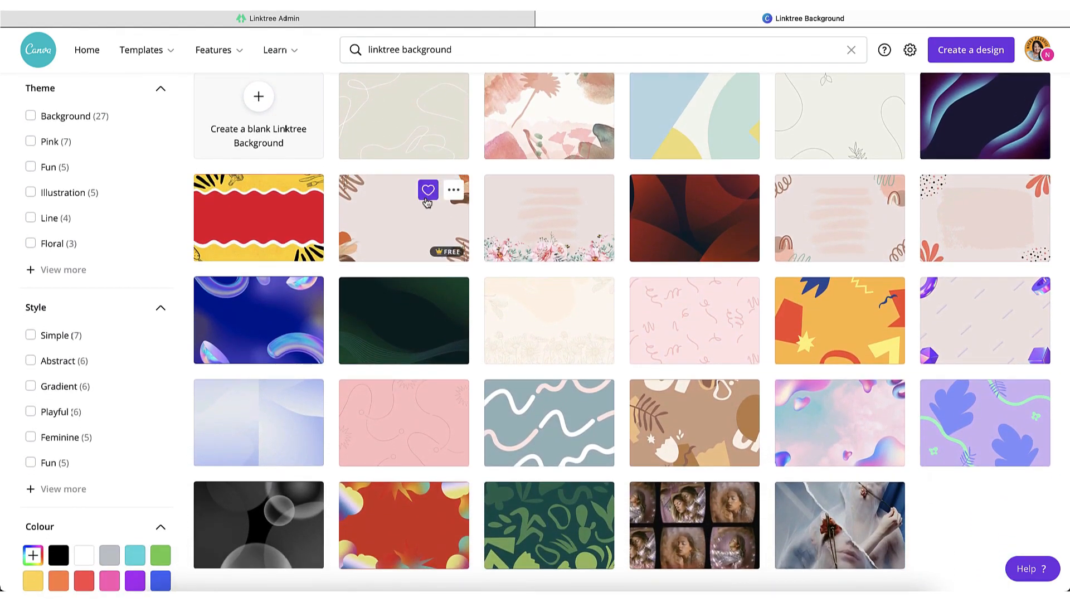
pyautogui.scroll(-3)
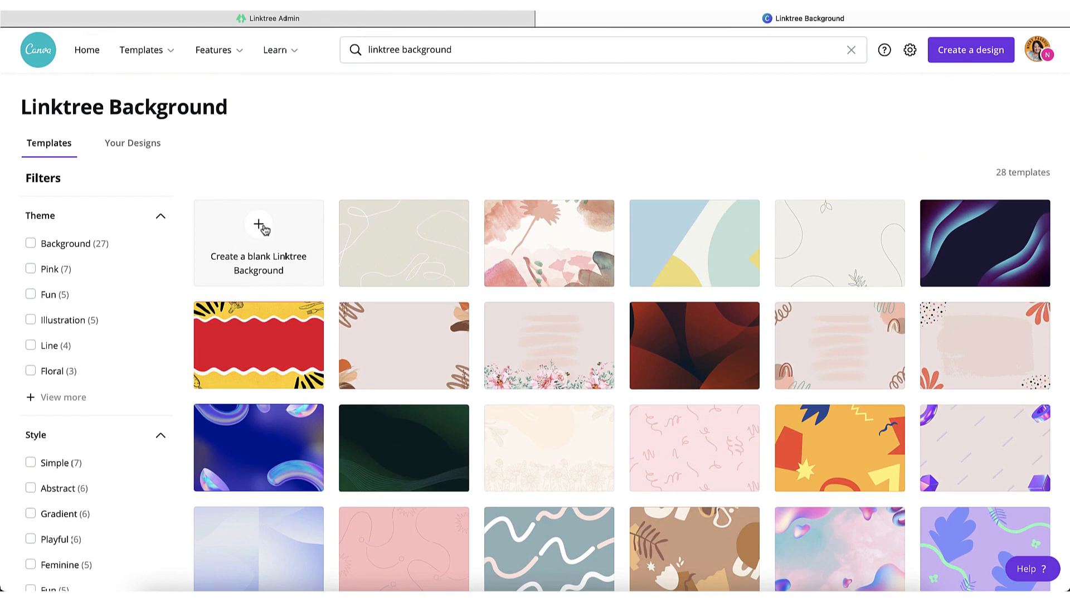
pyautogui.click(257, 243)
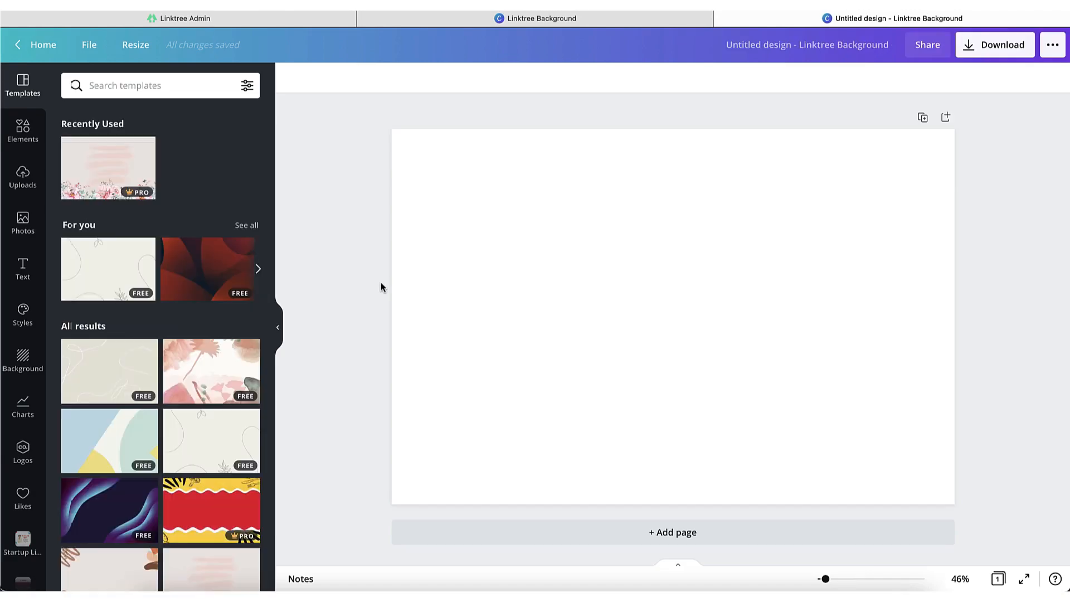